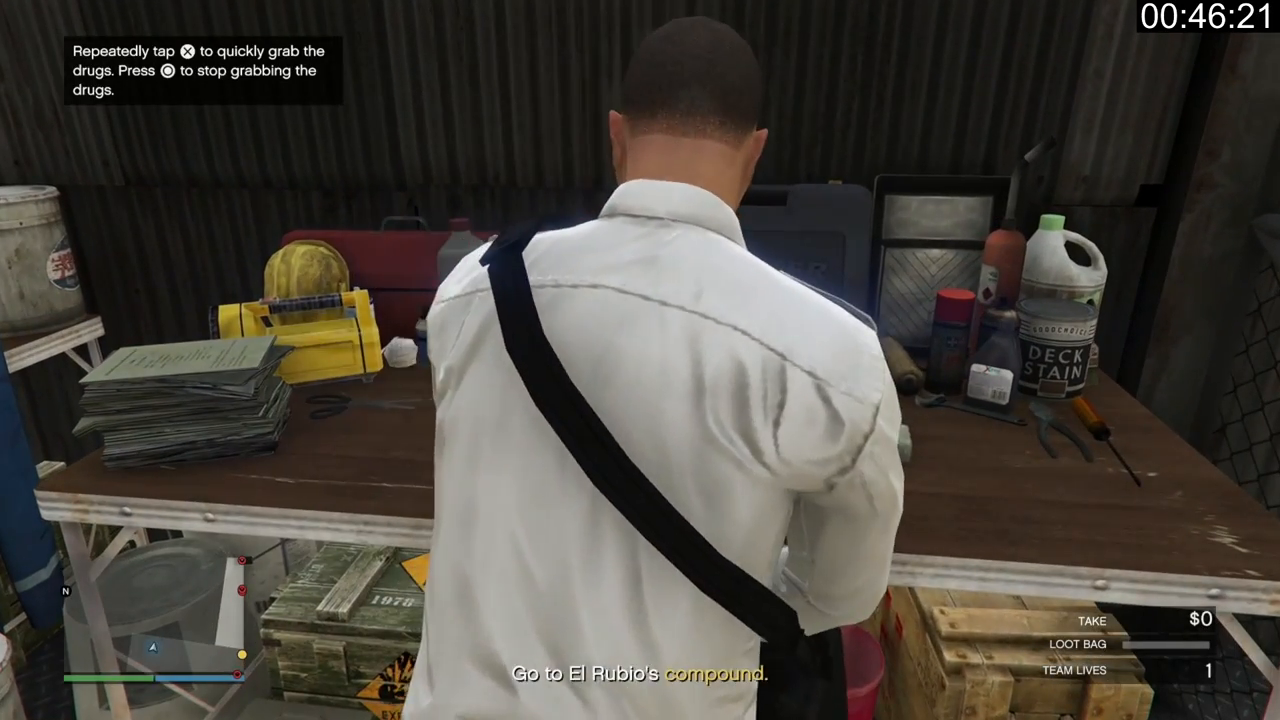
Grab the drug bundles and cash stacks off the tables into the loot bag
{"action": "key", "text": "x"}
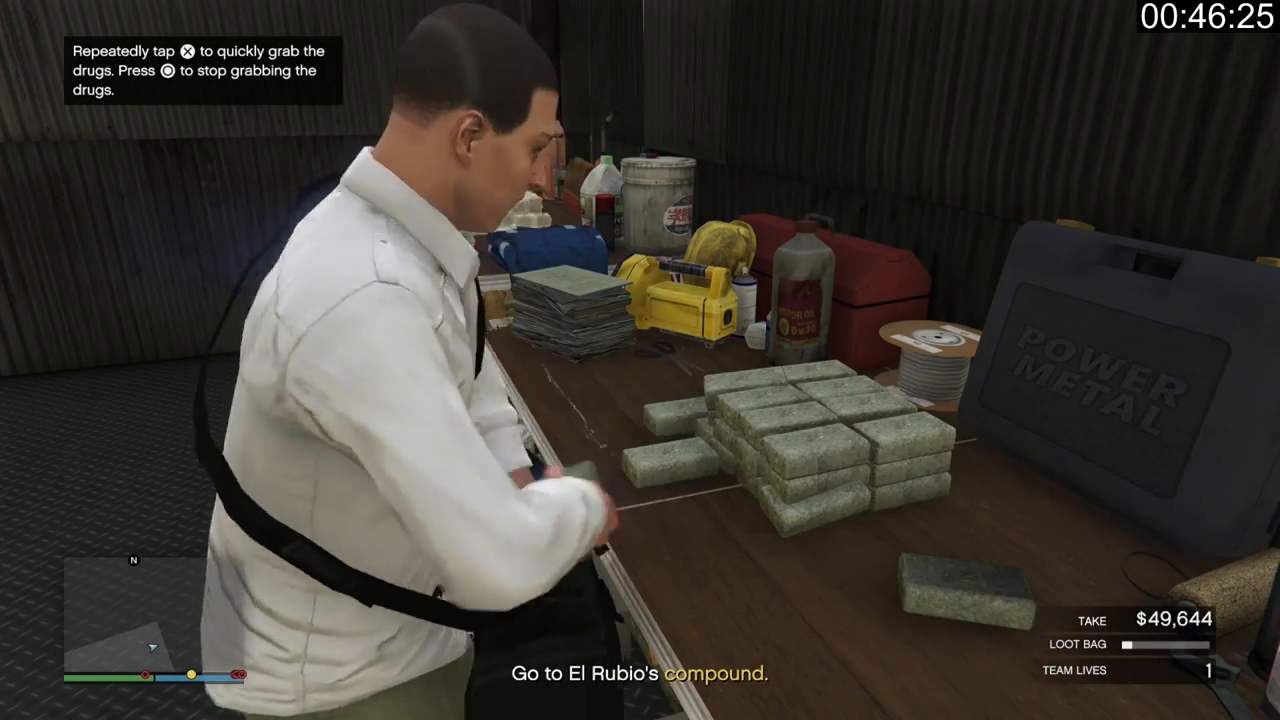
{"action": "key", "text": "x"}
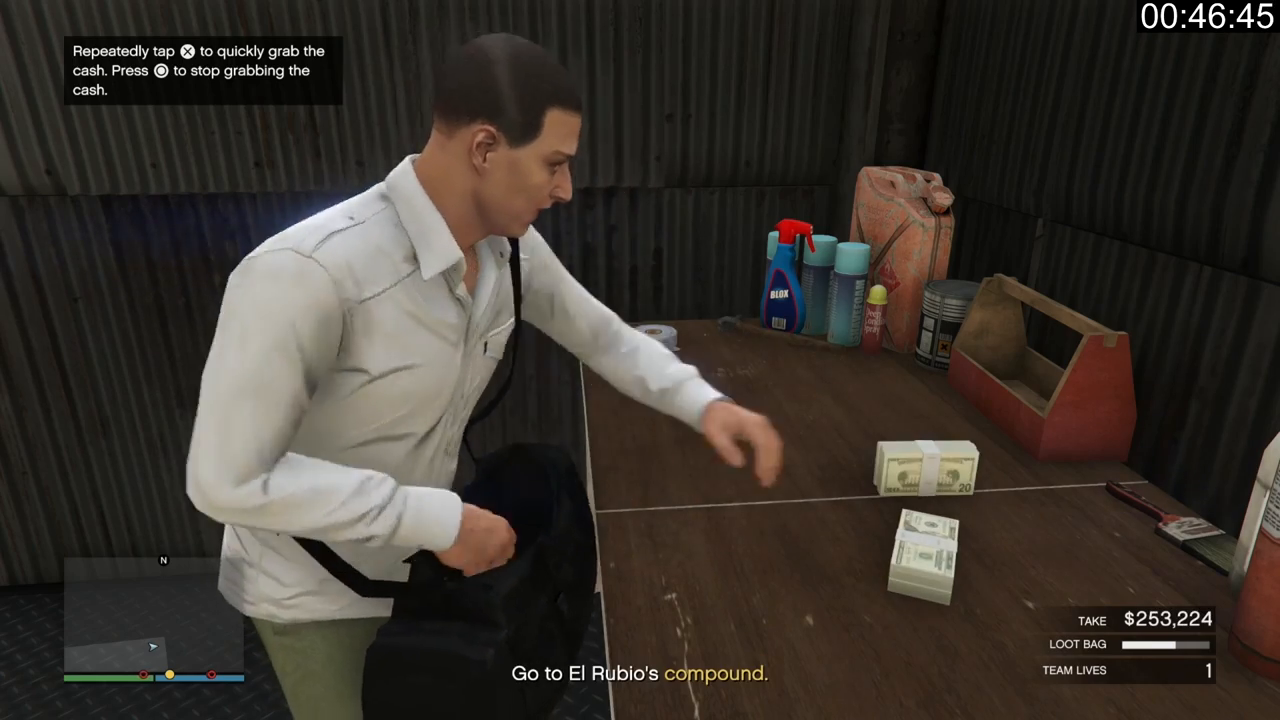
{"action": "key", "text": "x"}
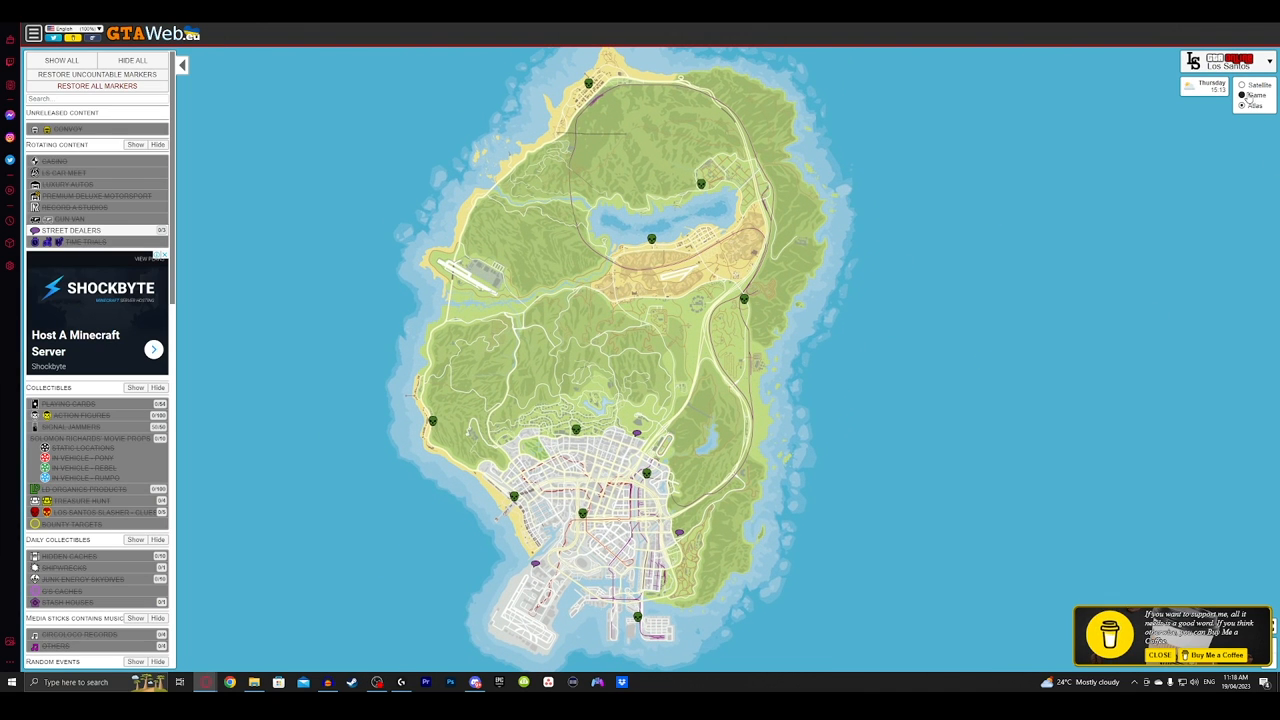
Switch to Satellite and back to Atlas, then show Action Figures
{"action": "left_click", "coordinate": [1242, 84]}
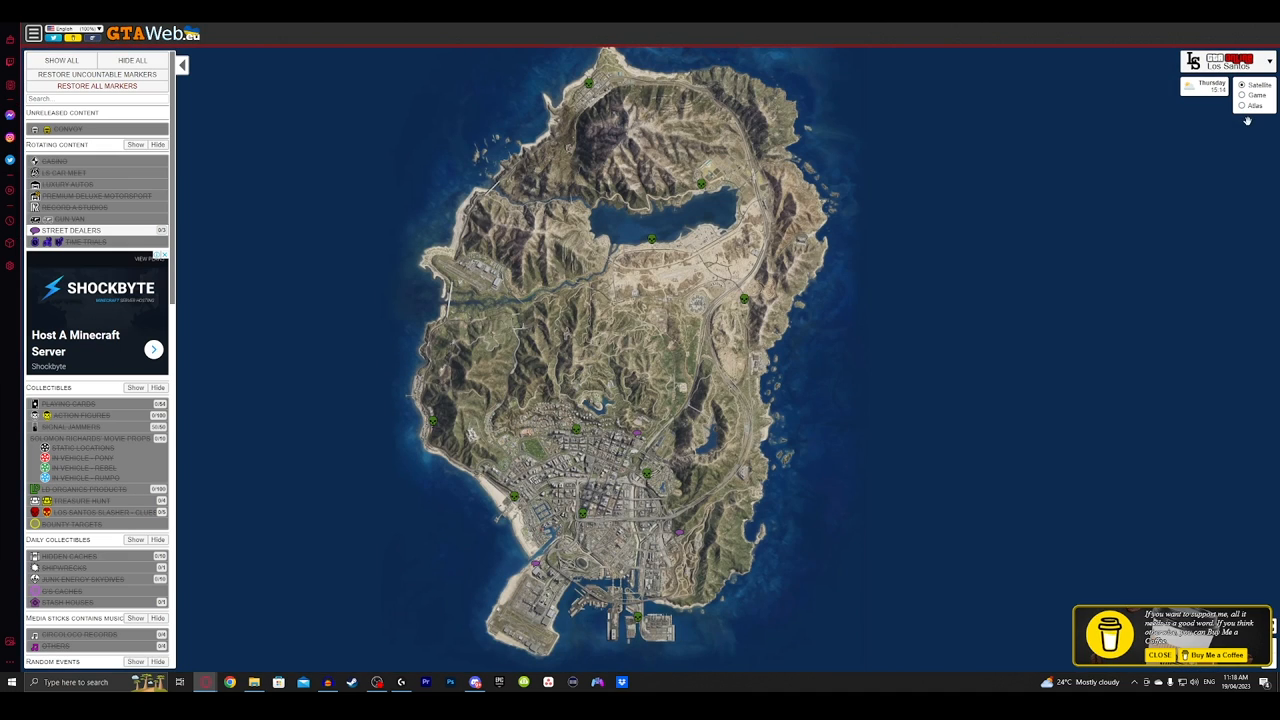
{"action": "left_click", "coordinate": [1242, 106]}
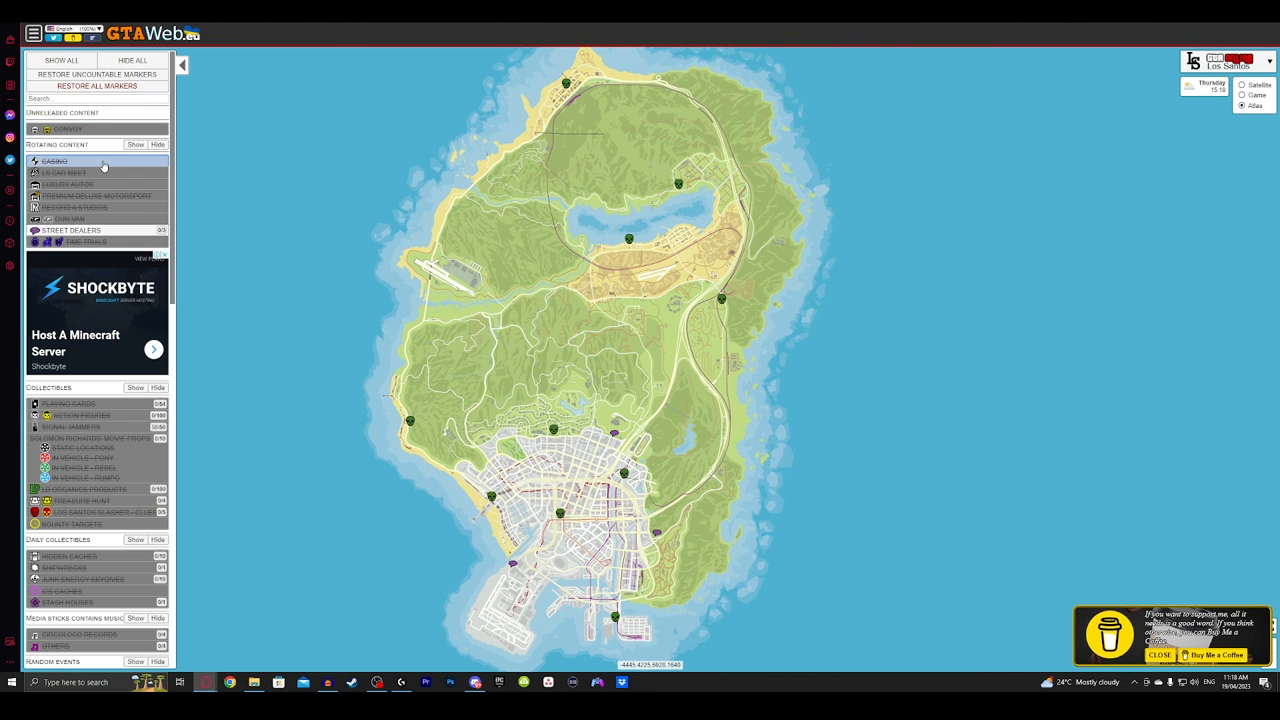
{"action": "left_click", "coordinate": [67, 129]}
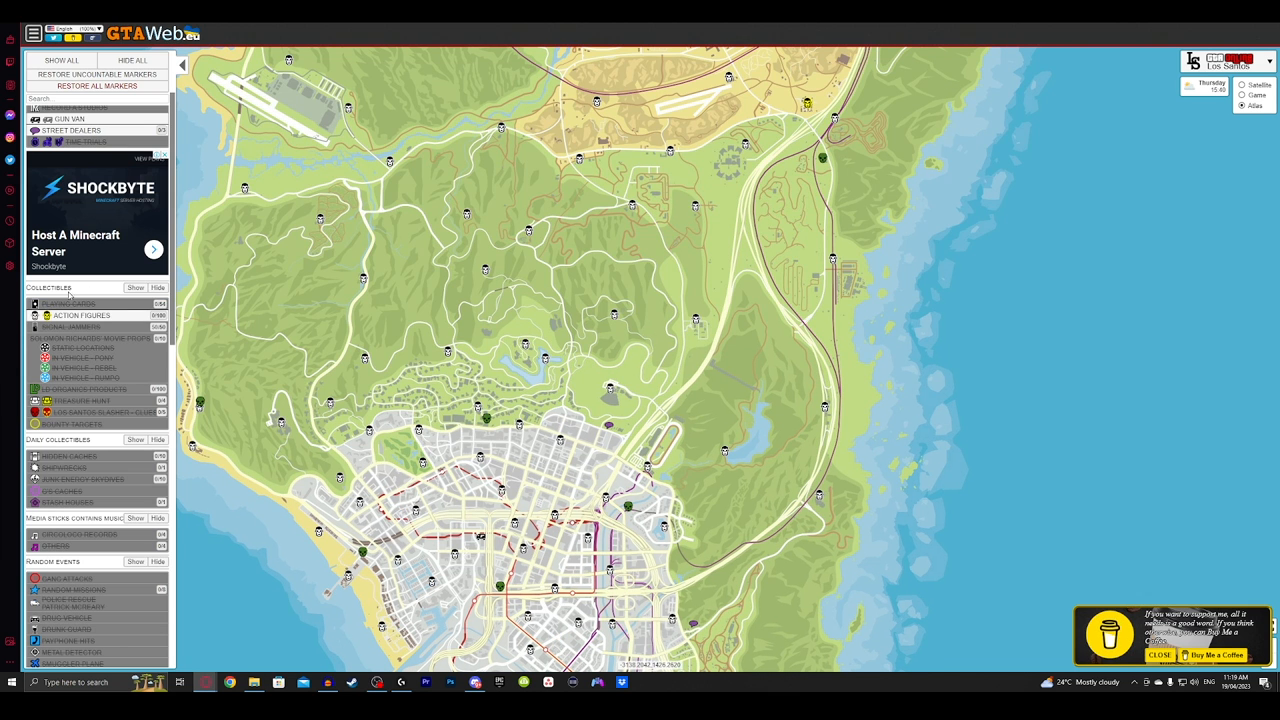
Scroll to Random Events and enable Crime Scenes
{"action": "scroll", "scroll_direction": "down", "scroll_amount": 3}
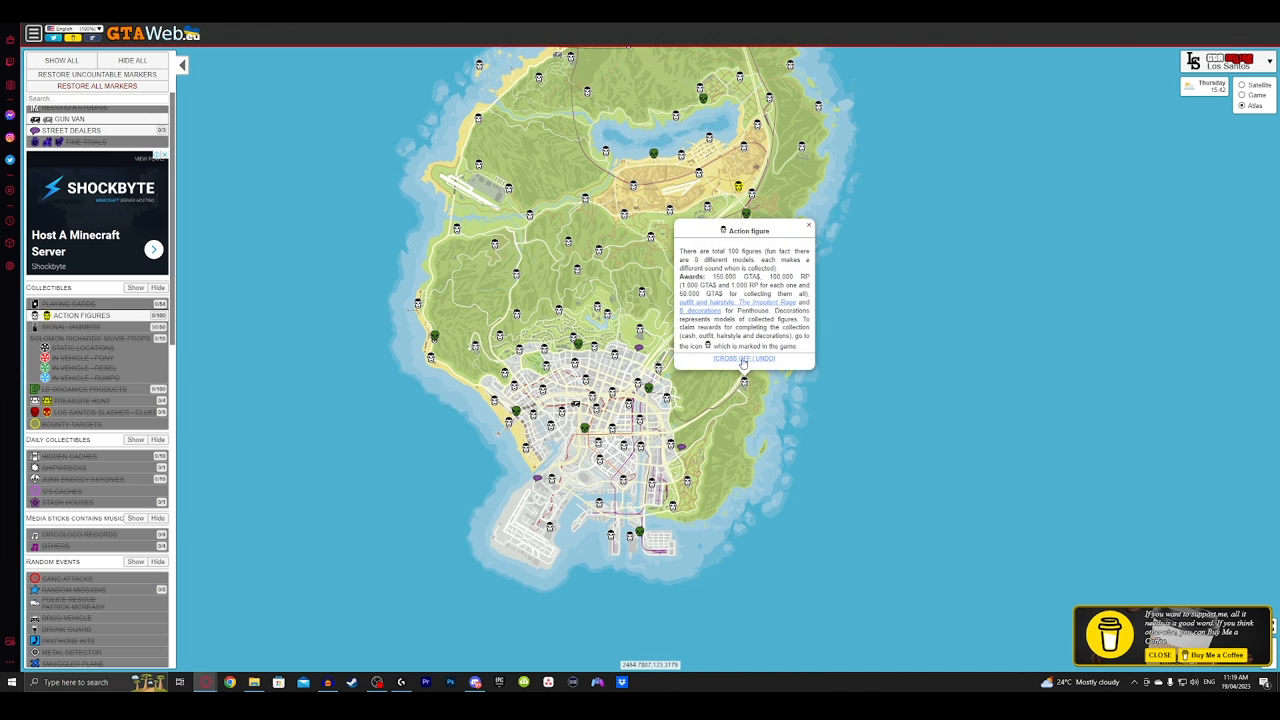
{"action": "left_click", "coordinate": [808, 225]}
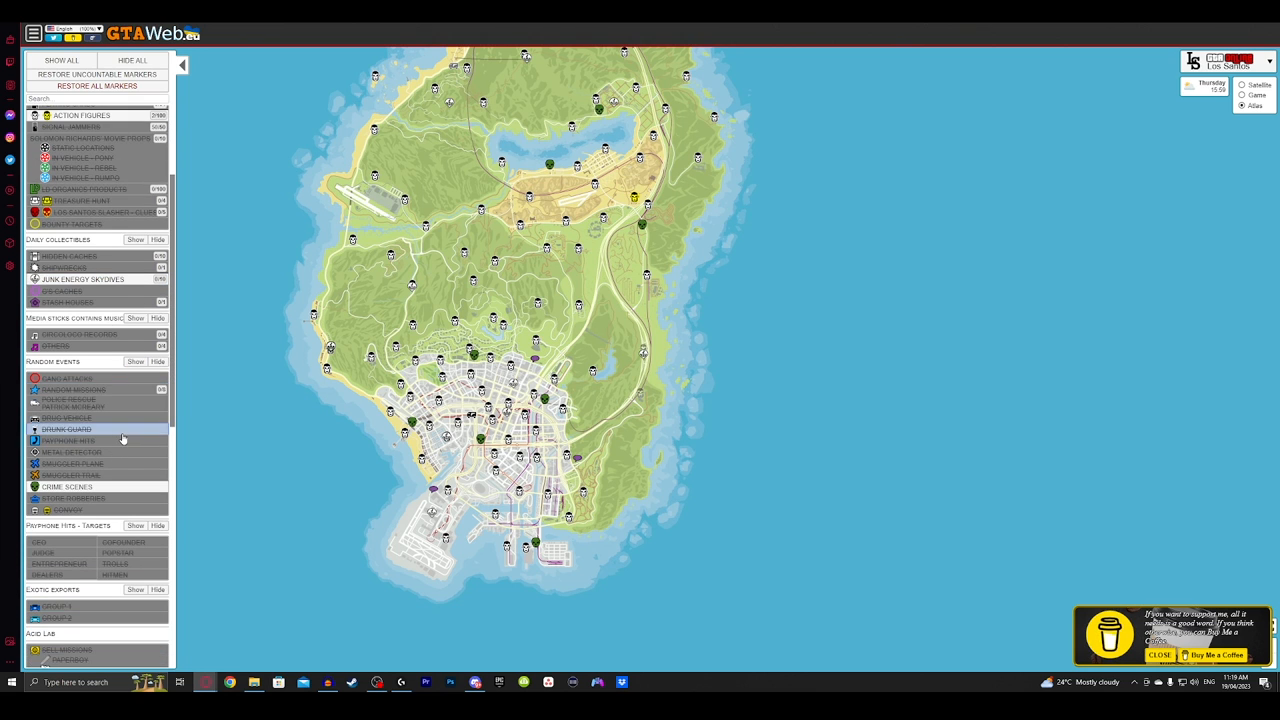
Scroll the sidebar down toward Special Events to reach Jack O' Lanterns
{"action": "scroll", "scroll_direction": "down", "scroll_amount": 3}
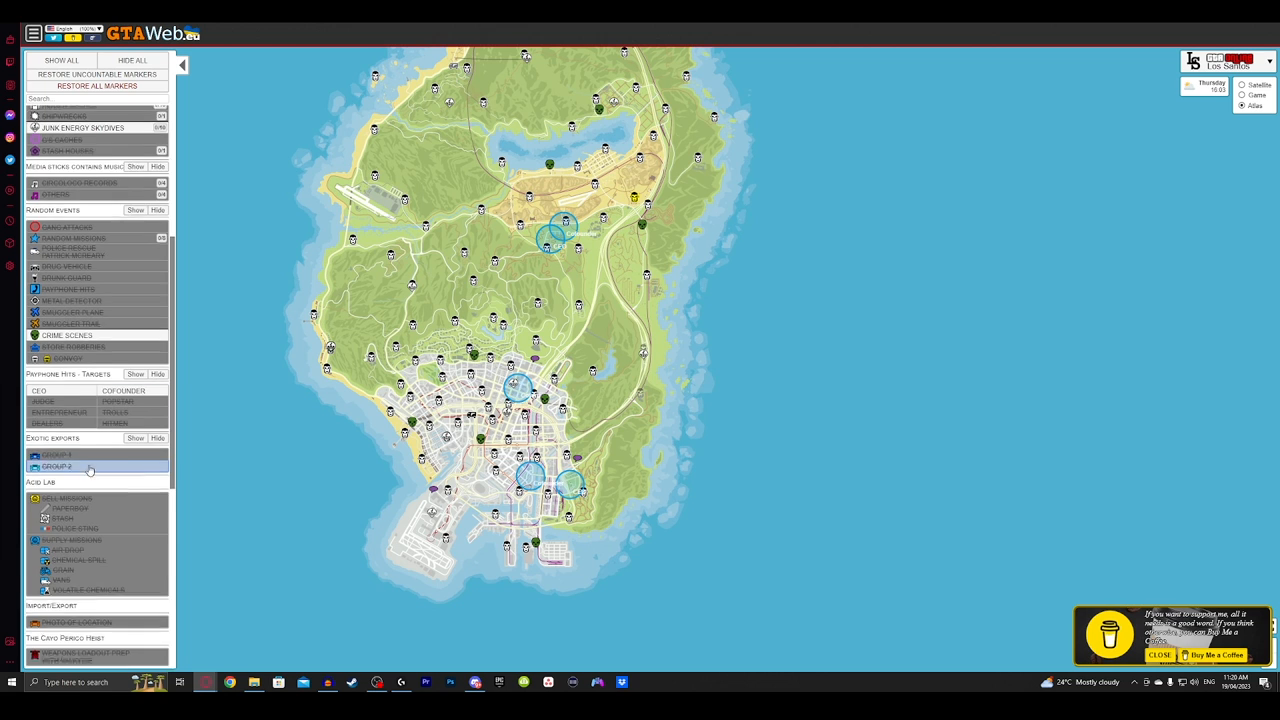
{"action": "scroll", "scroll_direction": "down", "scroll_amount": 3}
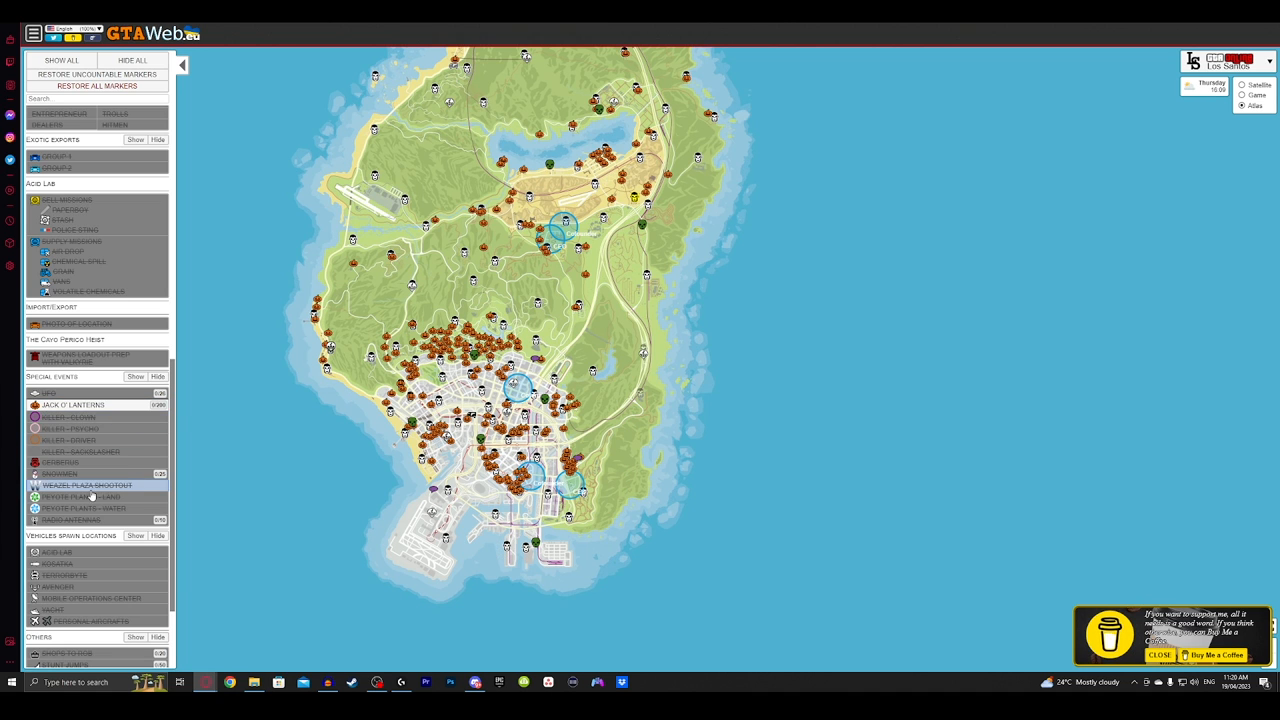
{"action": "scroll", "scroll_direction": "down", "scroll_amount": 3}
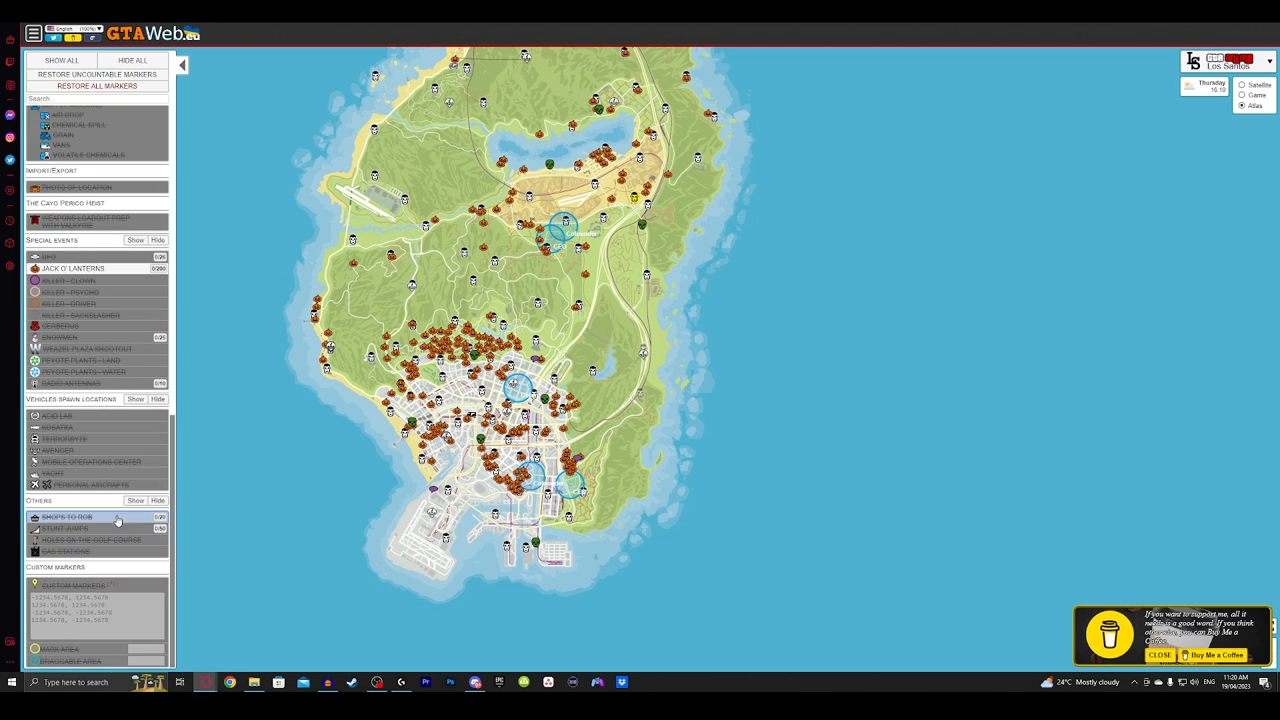